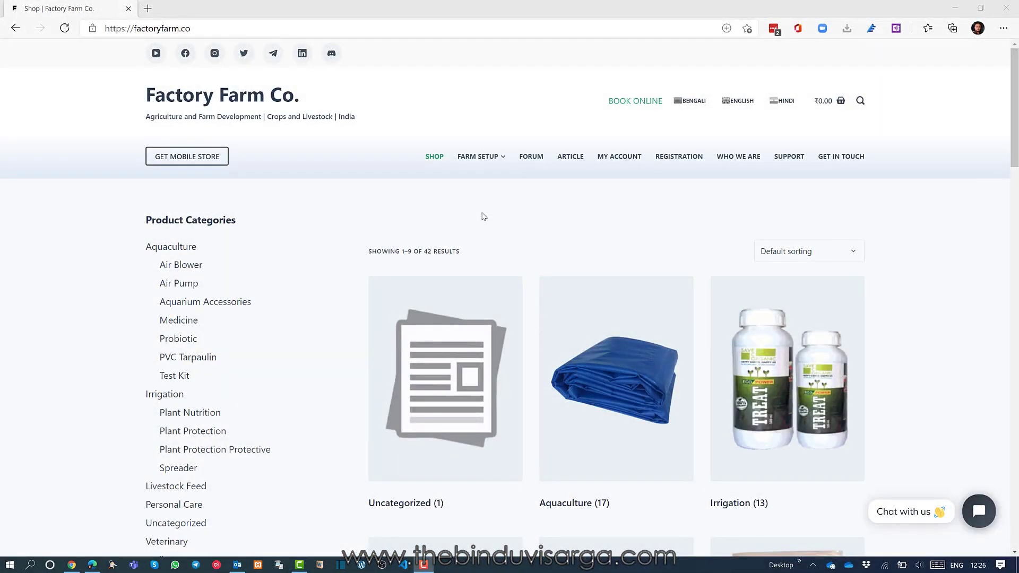
pyautogui.moveTo(417, 215)
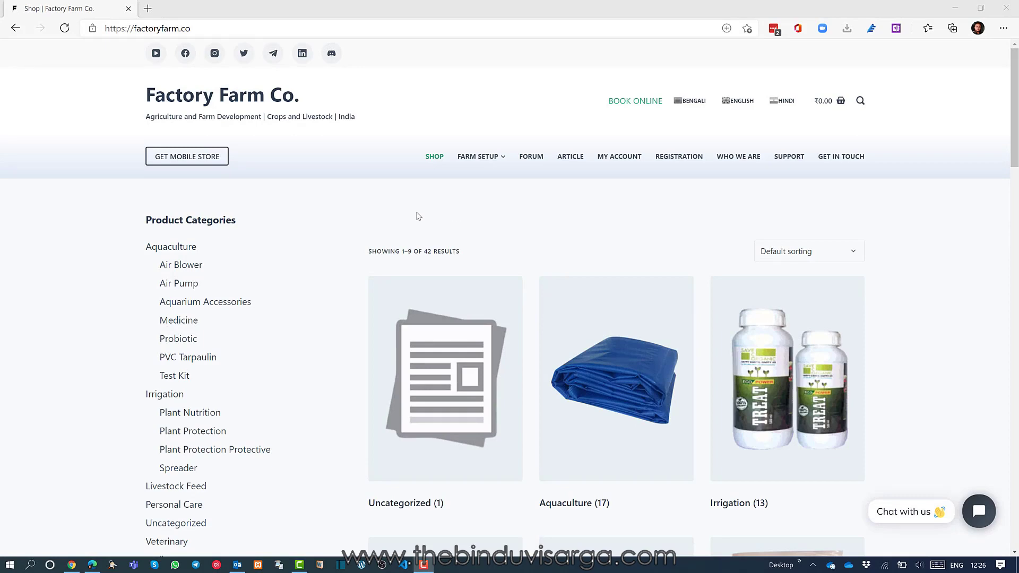
# - Scroll through the Factory Farm Co. shop page, then close the Edge window to show the desktop
pyautogui.scroll(-3)
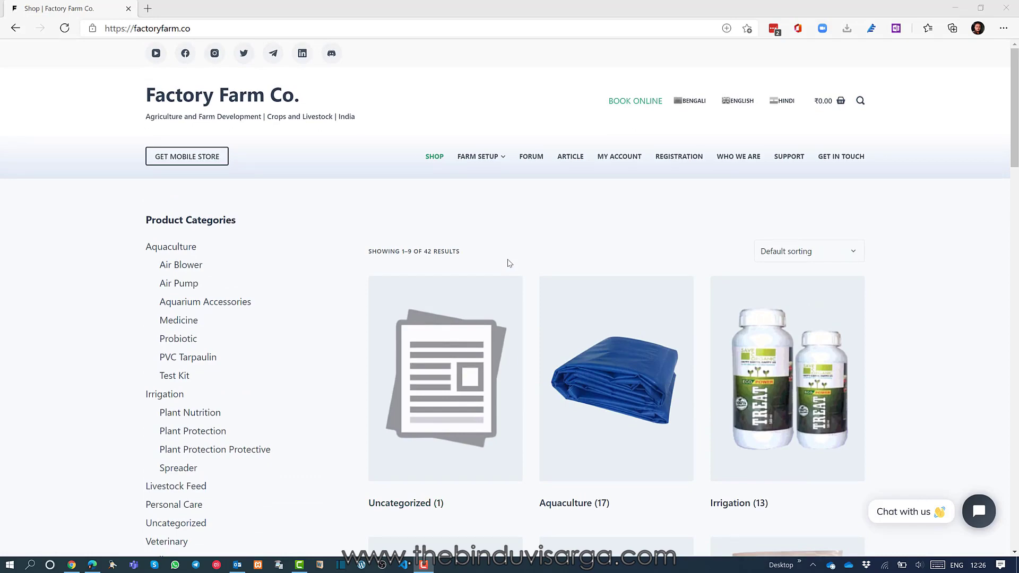
pyautogui.scroll(-3)
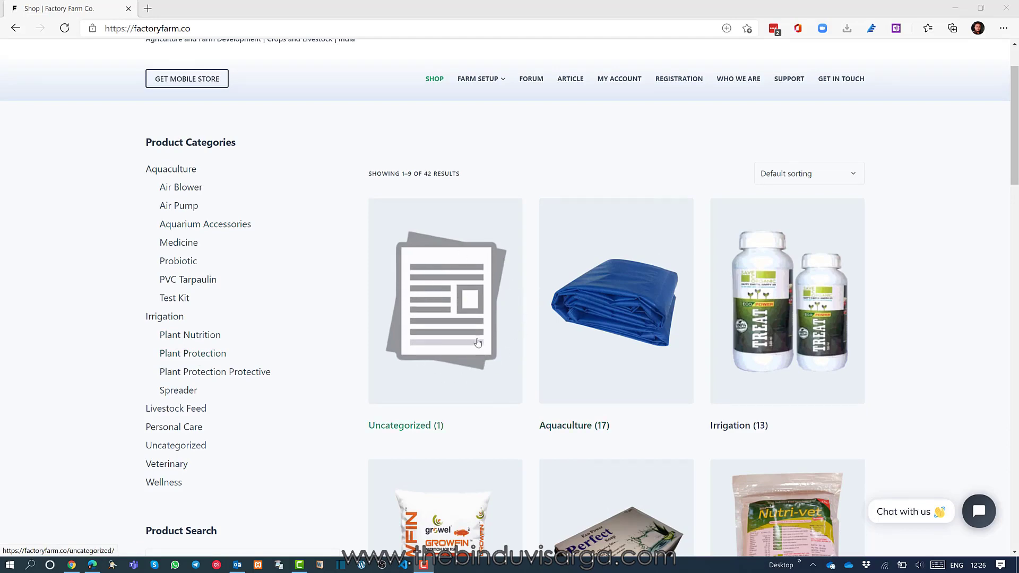
pyautogui.scroll(-3)
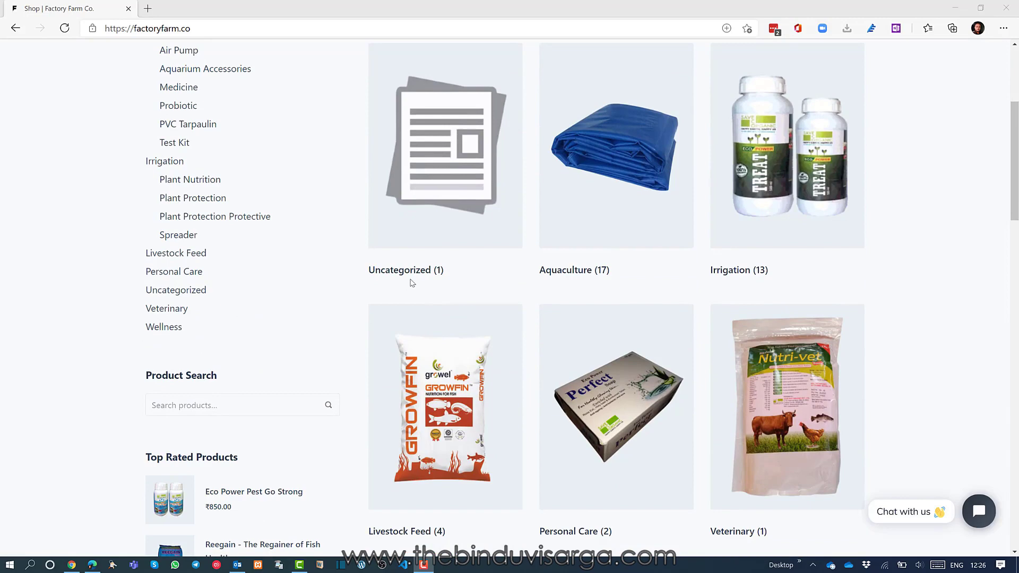
pyautogui.moveTo(413, 286)
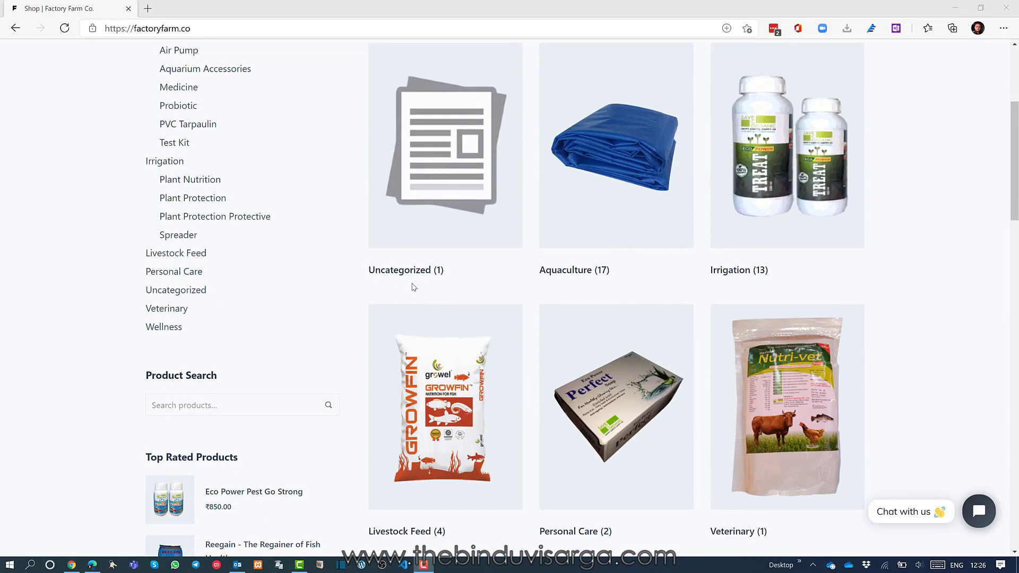
pyautogui.moveTo(405, 269)
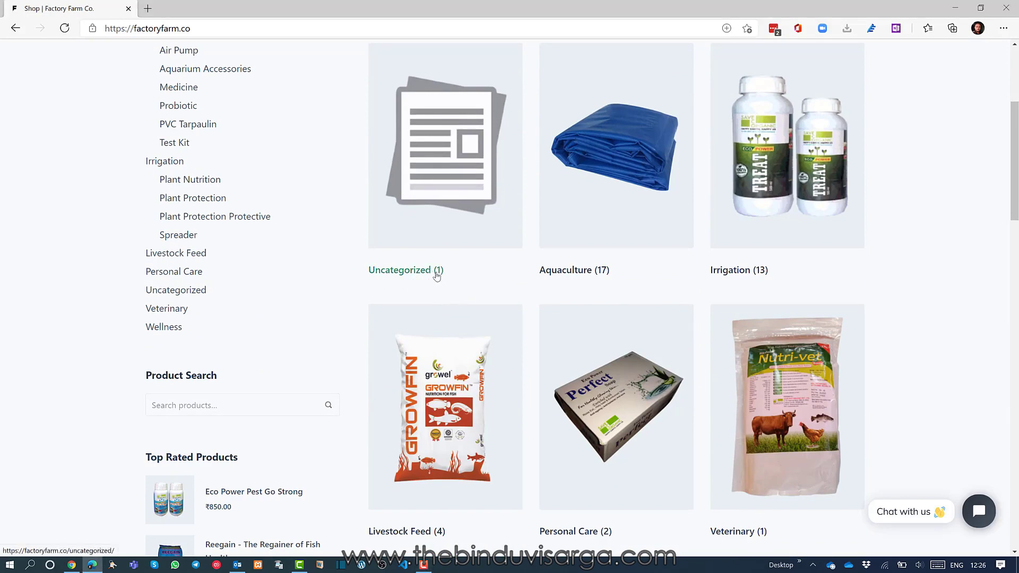
pyautogui.click(399, 270)
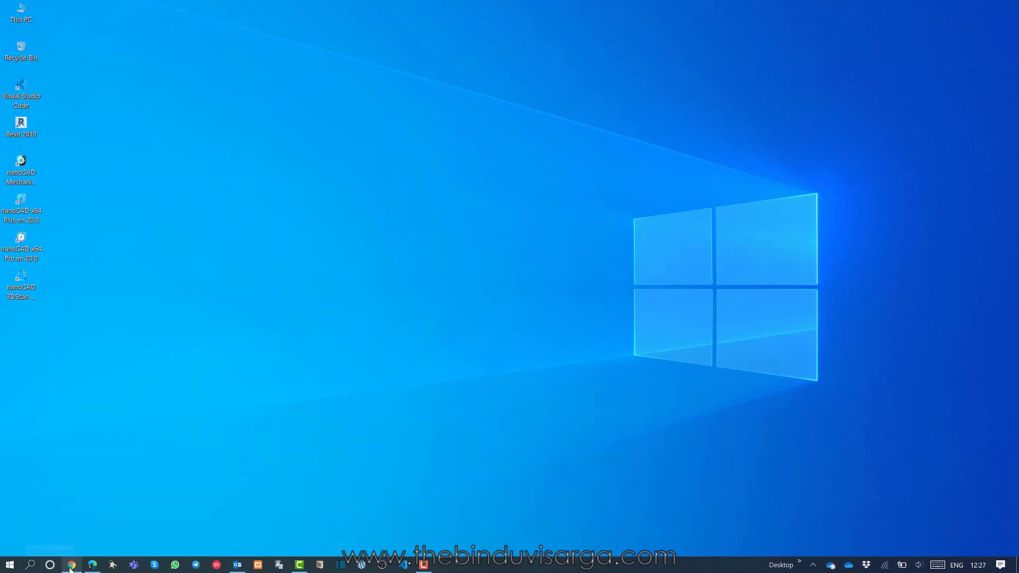
# - Switch to Chrome where the admin is logged in and view the shop page
pyautogui.click(71, 564)
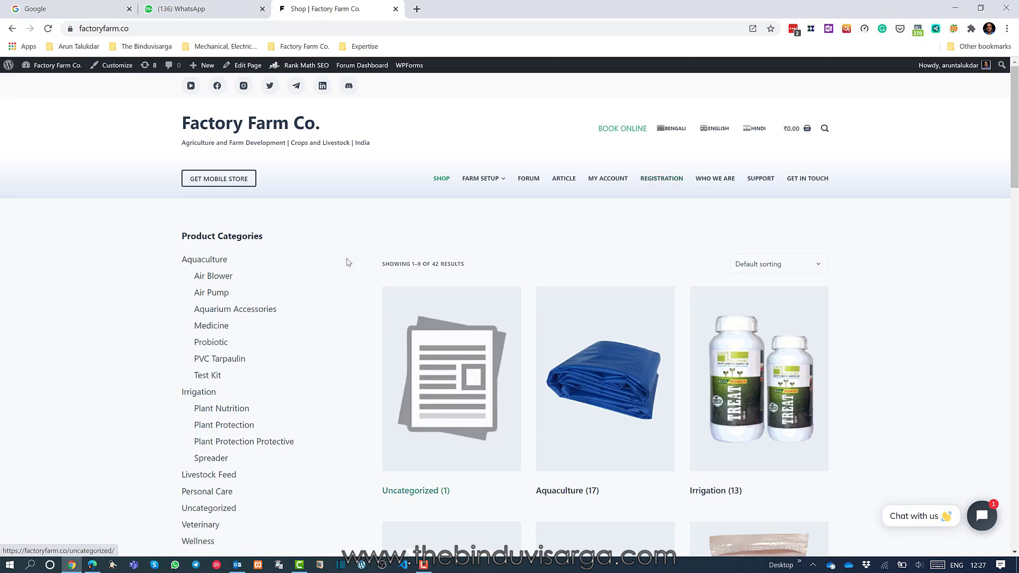
pyautogui.scroll(-3)
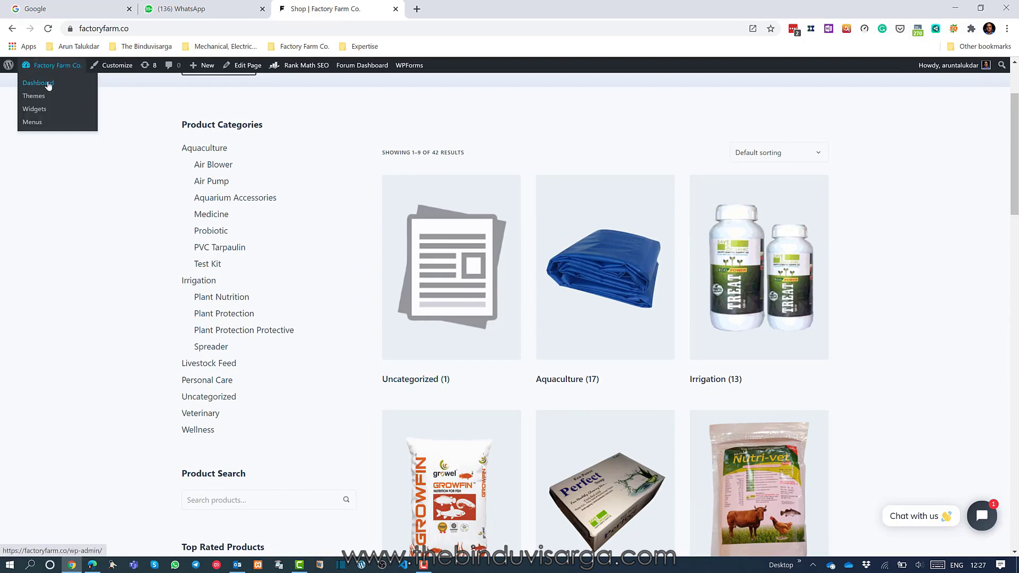
# - Go to the Factory Farm Co. WordPress Dashboard and reach the Products menu
pyautogui.click(37, 83)
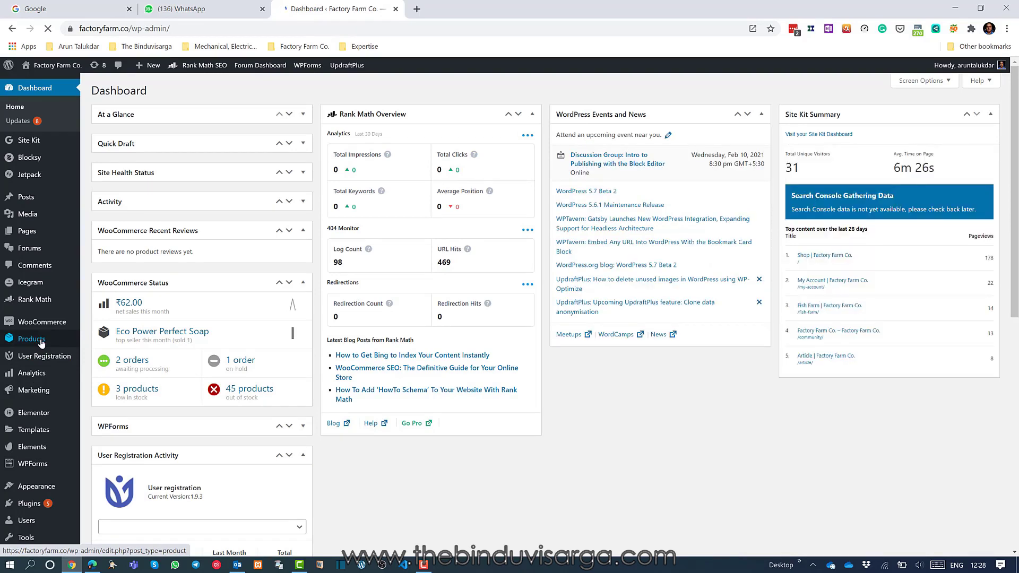
pyautogui.click(30, 339)
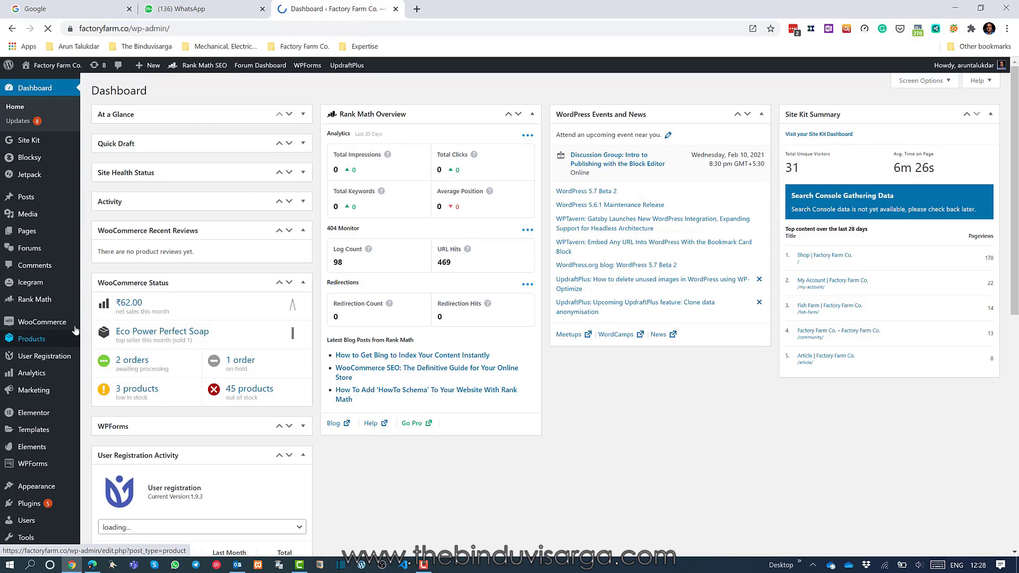
pyautogui.moveTo(31, 338)
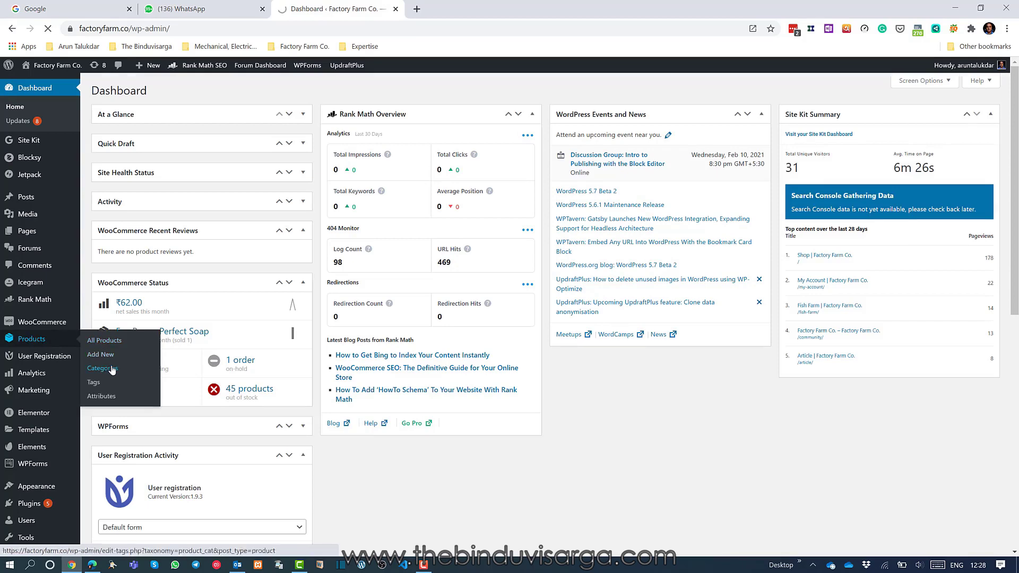
# - Open Products > Categories, listing the 18 product categories
pyautogui.click(102, 368)
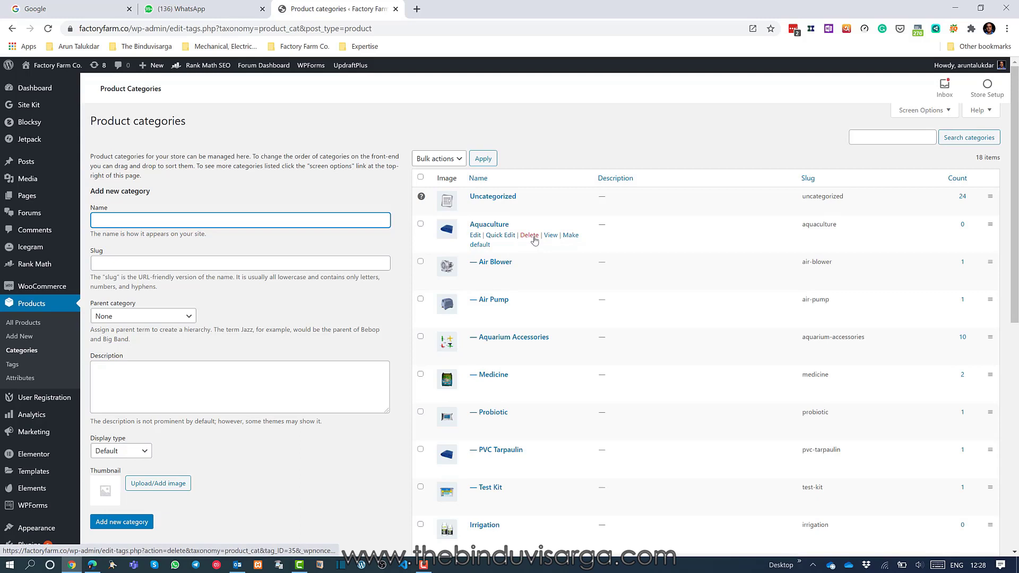
pyautogui.moveTo(527, 242)
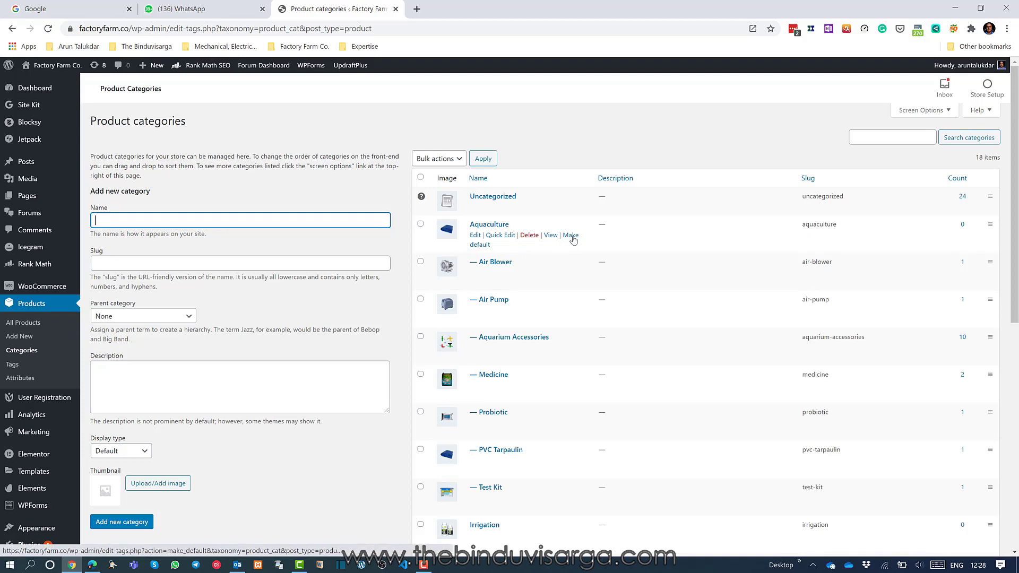
# - Use Make default on the Aquaculture row so it replaces Uncategorized as default
pyautogui.click(570, 235)
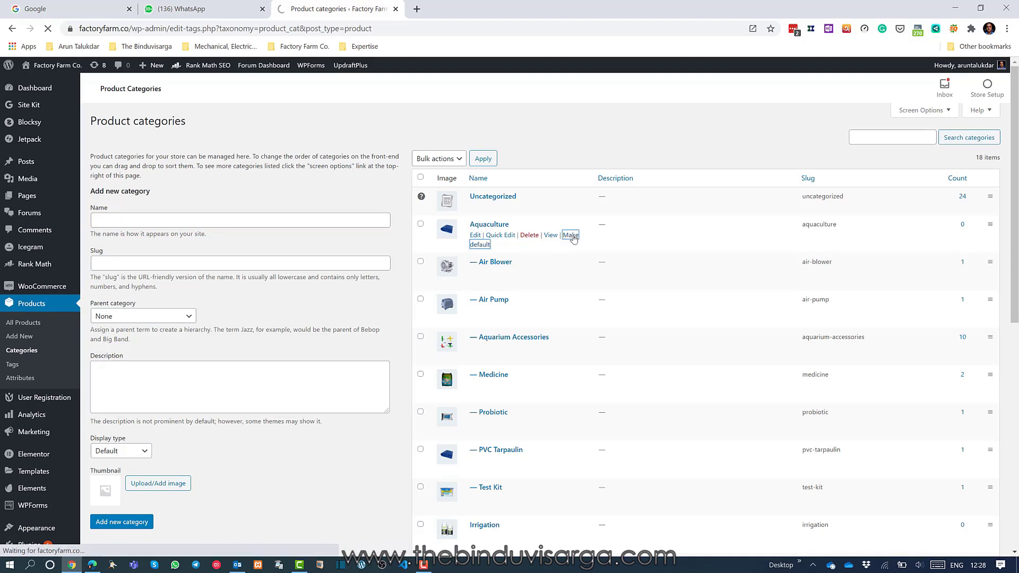
pyautogui.click(570, 234)
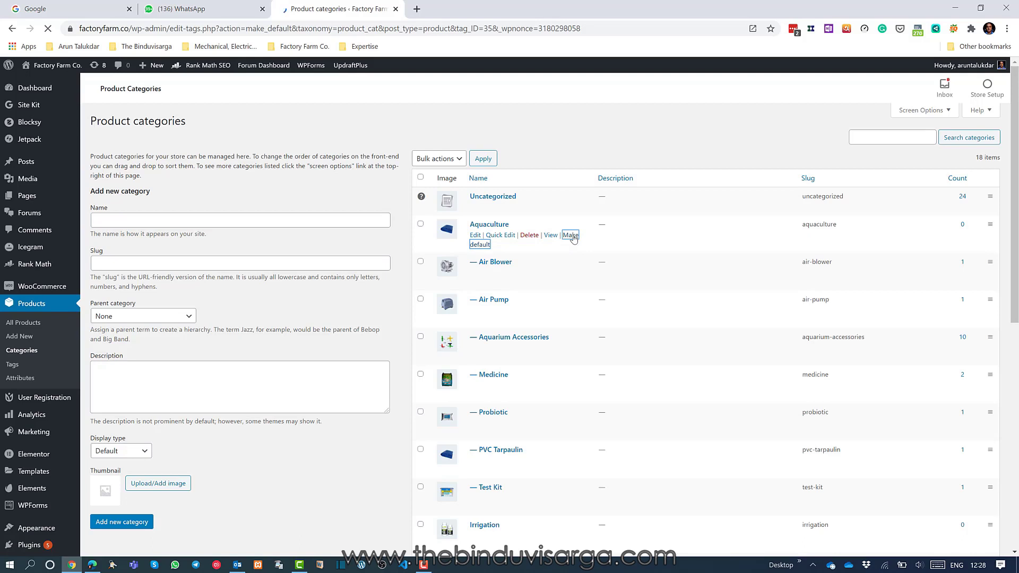
pyautogui.click(570, 235)
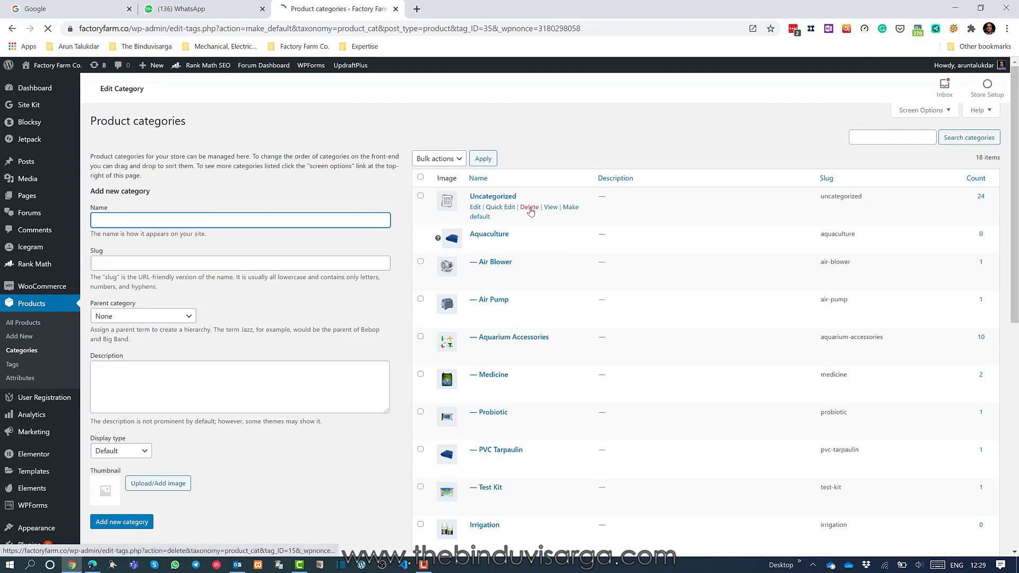
# - Delete the Uncategorized category and confirm its permanent removal
pyautogui.click(529, 207)
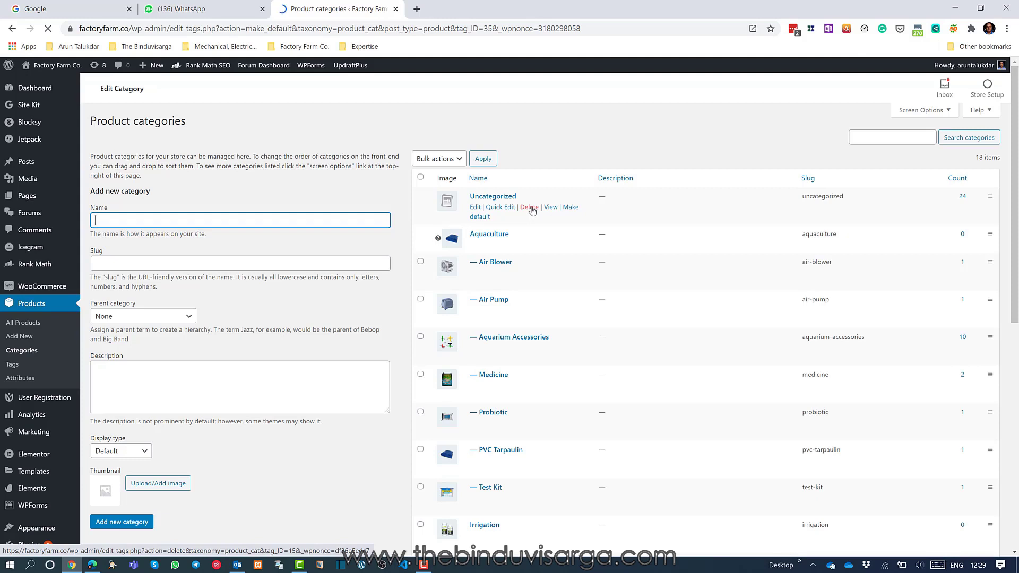
pyautogui.click(529, 207)
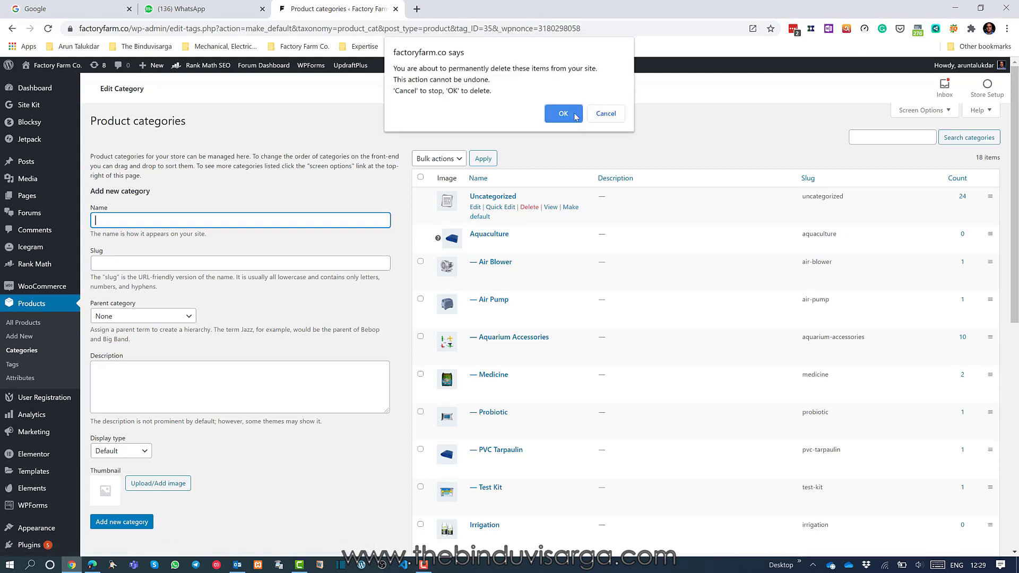
pyautogui.click(562, 114)
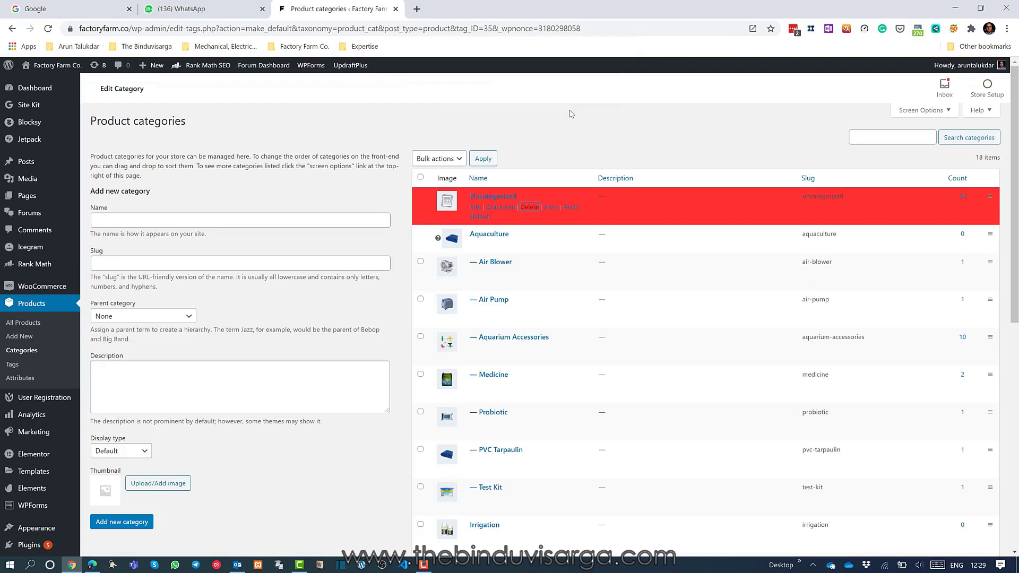